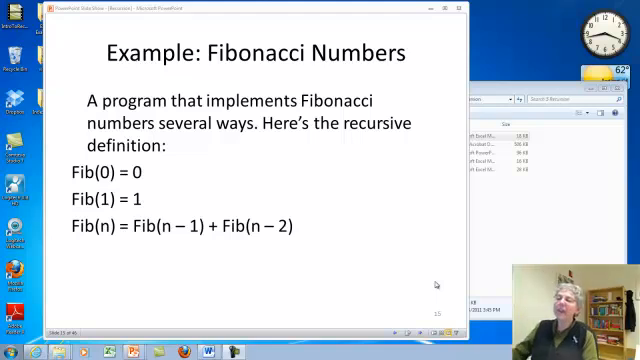
{"action": "mouse_move", "coordinate": [200, 258]}
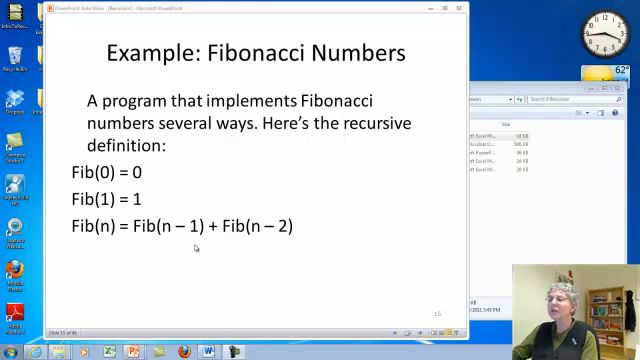
{"action": "mouse_move", "coordinate": [196, 247]}
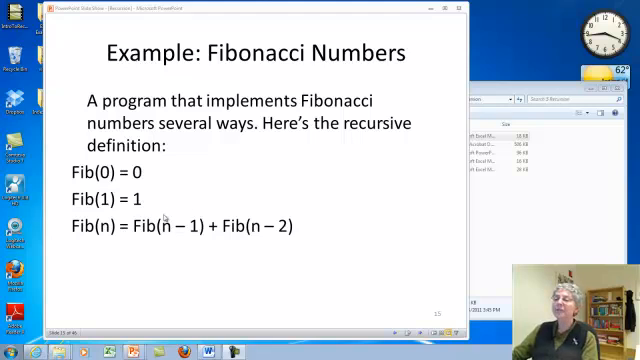
{"action": "mouse_move", "coordinate": [187, 201]}
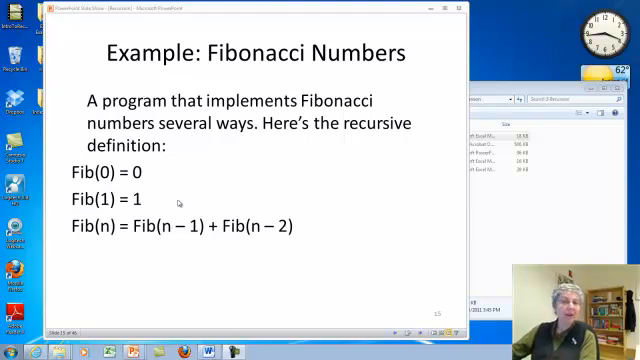
{"action": "mouse_move", "coordinate": [343, 212]}
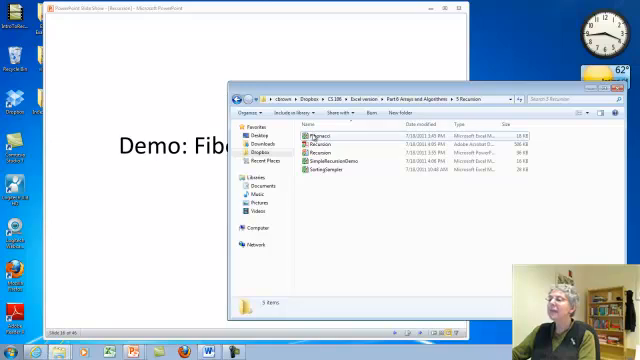
- Open Fibonacci.xlsm, compute Fib of 5 and 20 (6765) recursively, then close the form
{"action": "double_click", "coordinate": [325, 136]}
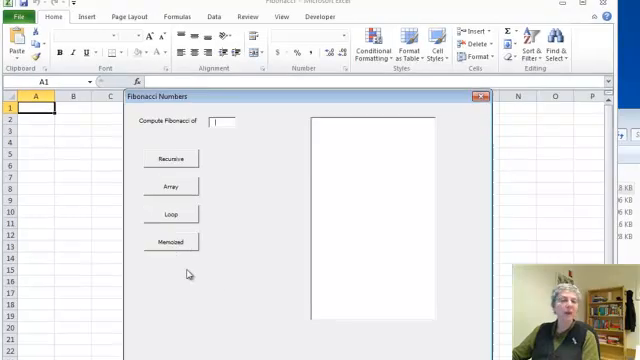
{"action": "mouse_move", "coordinate": [238, 213]}
{"action": "type", "text": "5"}
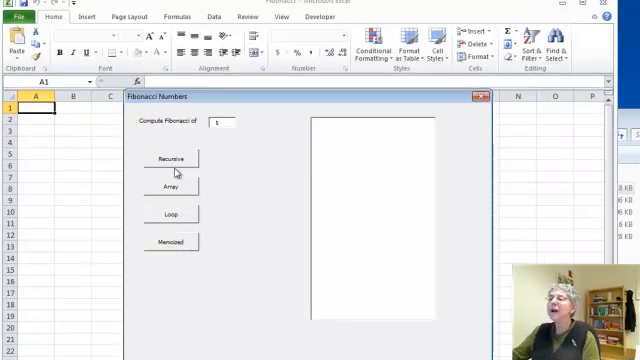
{"action": "left_click", "coordinate": [170, 158]}
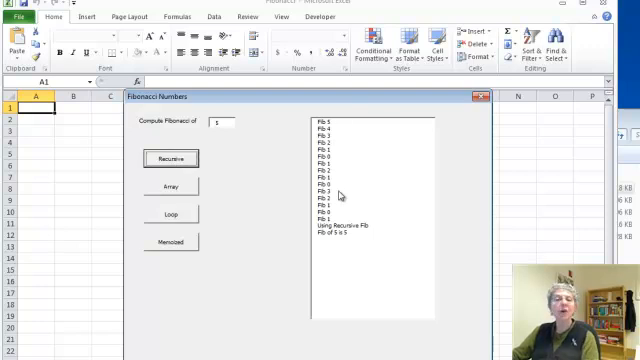
{"action": "mouse_move", "coordinate": [347, 243]}
{"action": "type", "text": "20"}
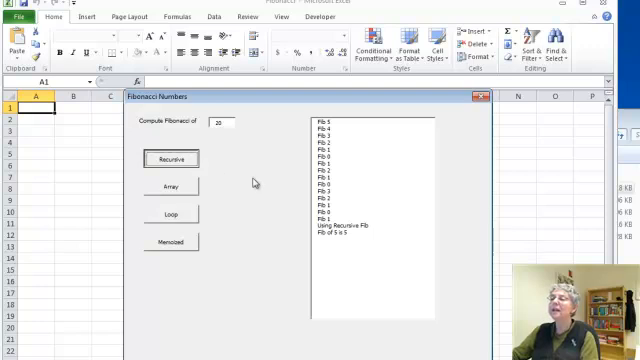
{"action": "left_click", "coordinate": [168, 158]}
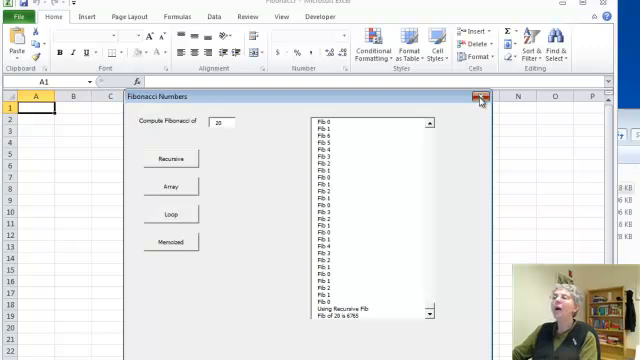
{"action": "left_click", "coordinate": [478, 97]}
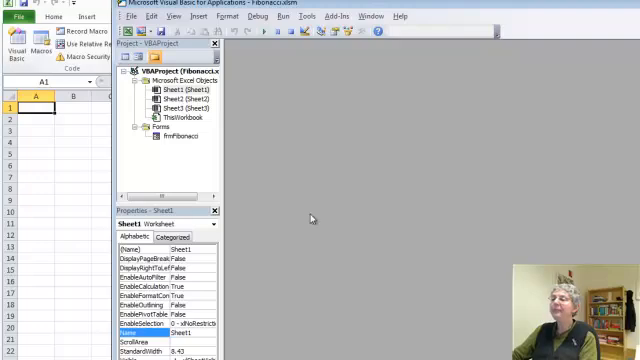
- Show frmFibonacci's code and scroll to the recursive handler and RecursiveFib base cases
{"action": "right_click", "coordinate": [170, 143]}
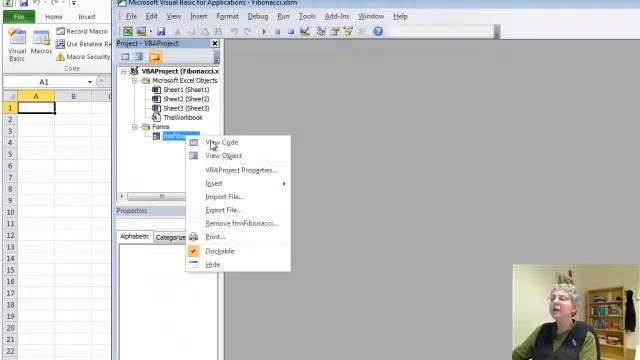
{"action": "left_click", "coordinate": [217, 140]}
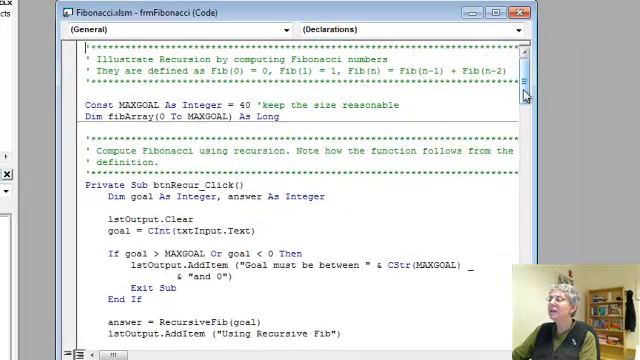
{"action": "scroll", "scroll_direction": "down", "scroll_amount": 3}
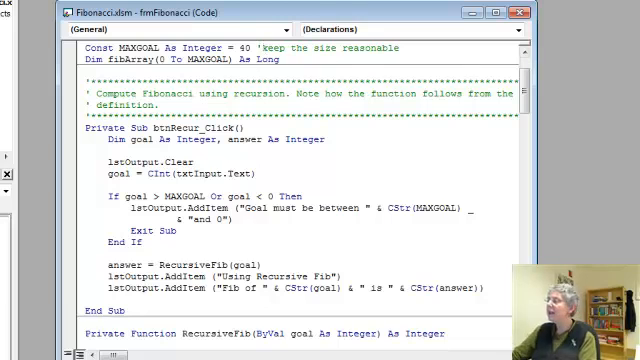
{"action": "scroll", "scroll_direction": "down", "scroll_amount": 3}
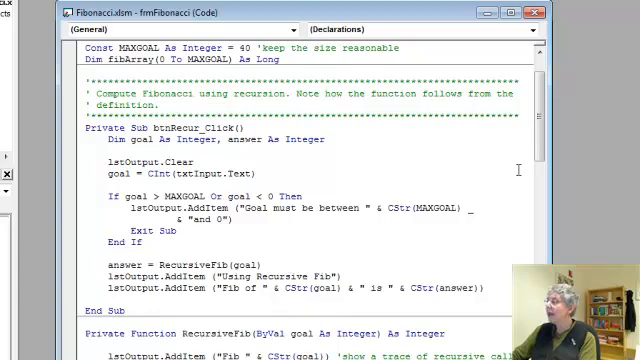
{"action": "scroll", "scroll_direction": "down", "scroll_amount": 3}
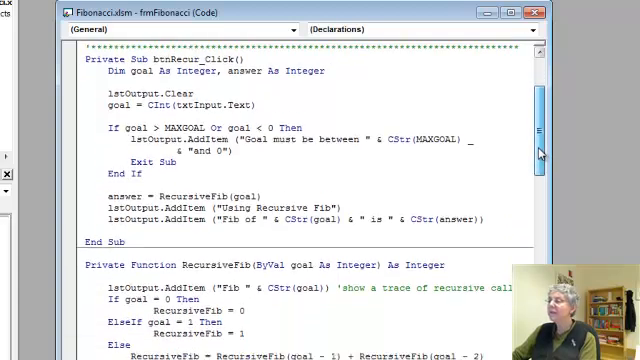
{"action": "scroll", "scroll_direction": "down", "scroll_amount": 3}
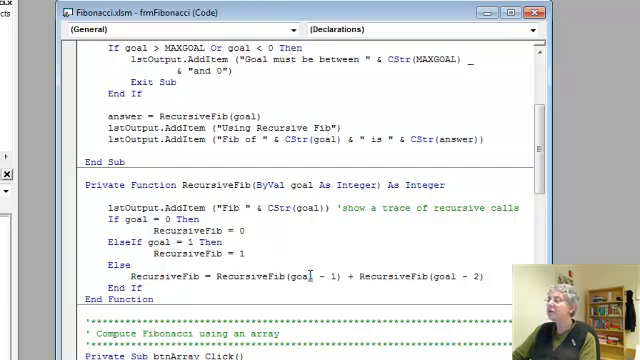
{"action": "mouse_move", "coordinate": [420, 270]}
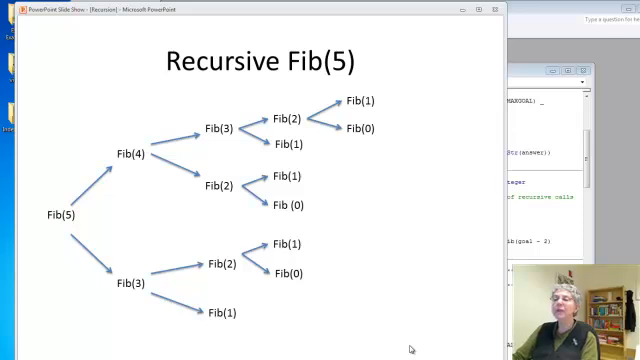
{"action": "mouse_move", "coordinate": [258, 219]}
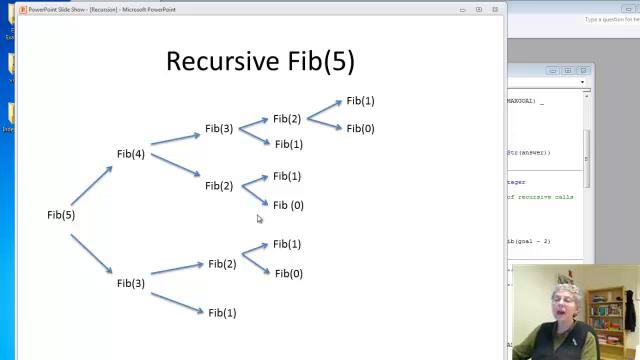
{"action": "mouse_move", "coordinate": [80, 217]}
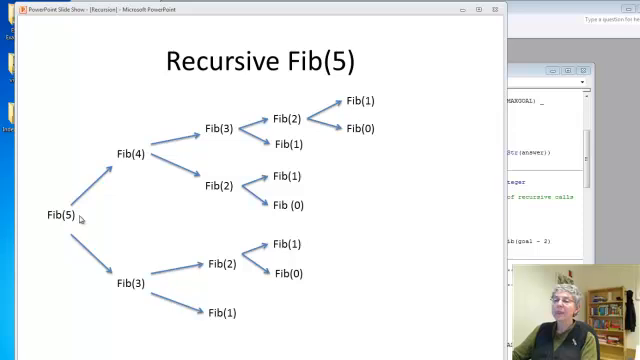
{"action": "mouse_move", "coordinate": [131, 160]}
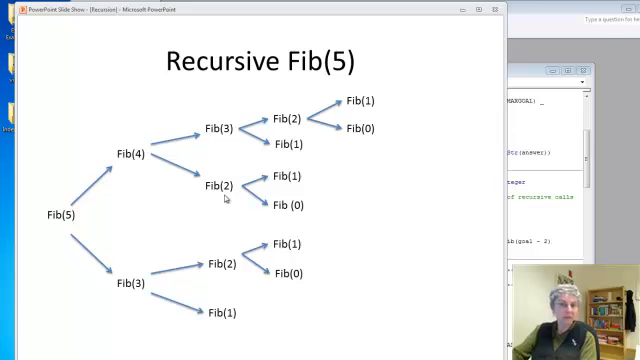
{"action": "mouse_move", "coordinate": [231, 141]}
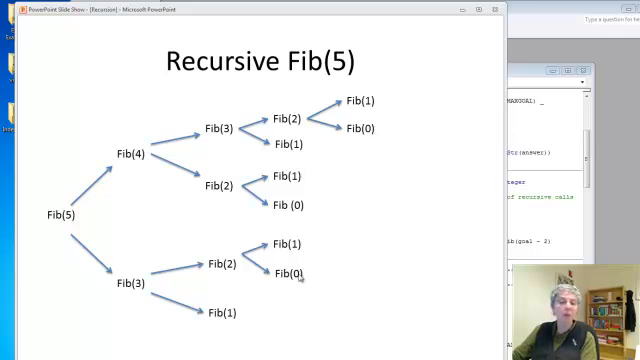
{"action": "mouse_move", "coordinate": [250, 307]}
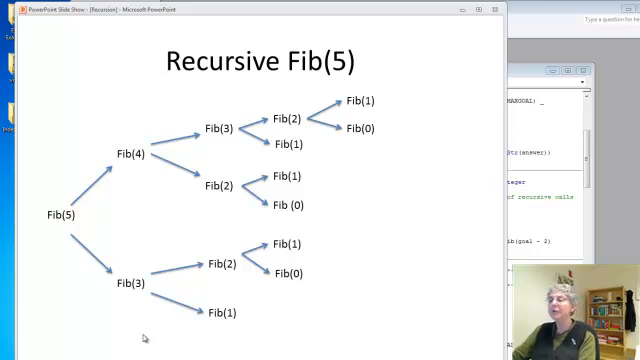
{"action": "mouse_move", "coordinate": [331, 216]}
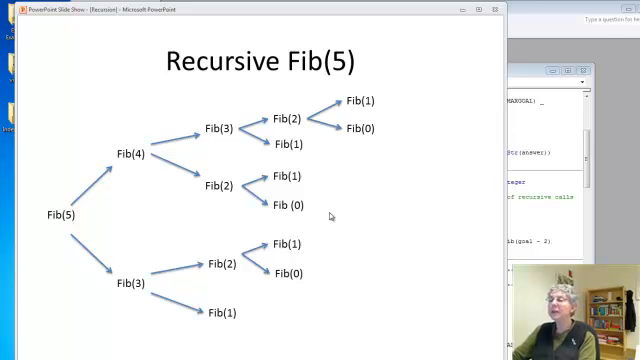
{"action": "mouse_move", "coordinate": [366, 240]}
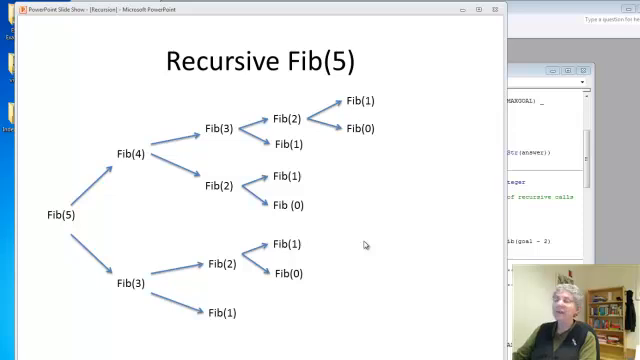
{"action": "mouse_move", "coordinate": [473, 291]}
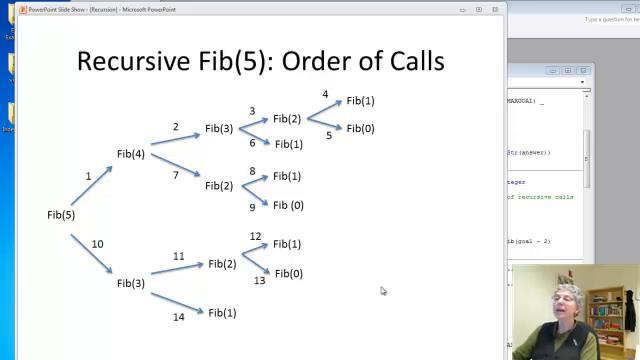
{"action": "mouse_move", "coordinate": [368, 317]}
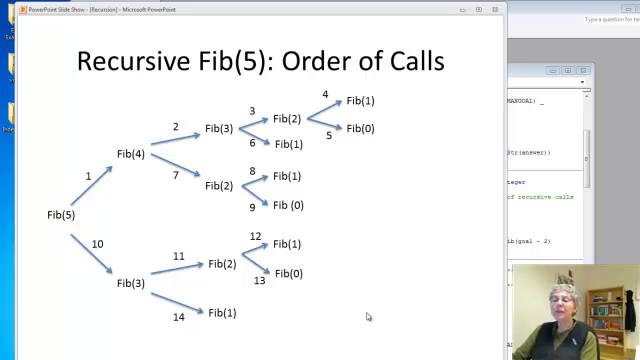
{"action": "mouse_move", "coordinate": [87, 217]}
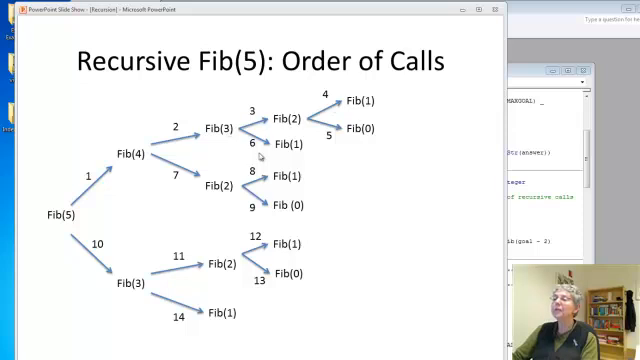
{"action": "mouse_move", "coordinate": [302, 104]}
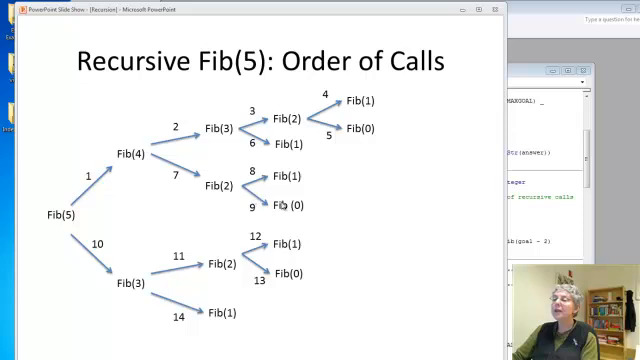
{"action": "mouse_move", "coordinate": [130, 296]}
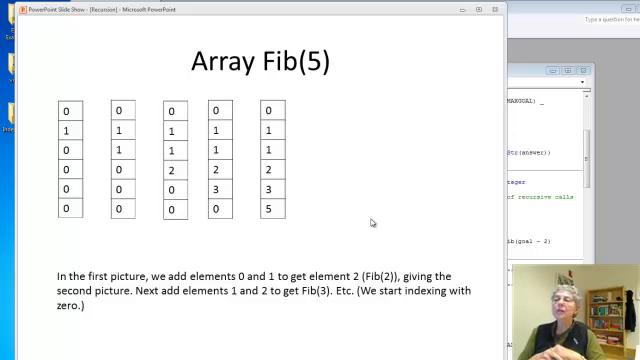
{"action": "mouse_move", "coordinate": [64, 185]}
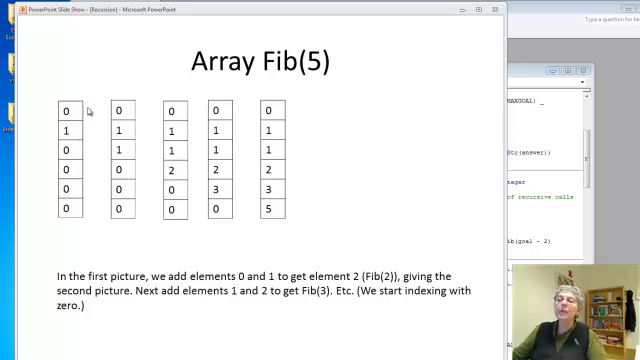
{"action": "mouse_move", "coordinate": [88, 212]}
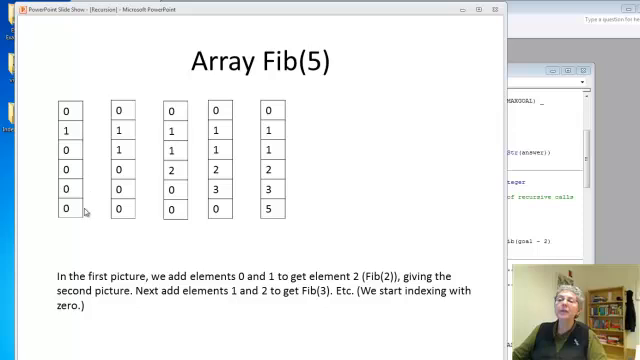
{"action": "mouse_move", "coordinate": [80, 107]}
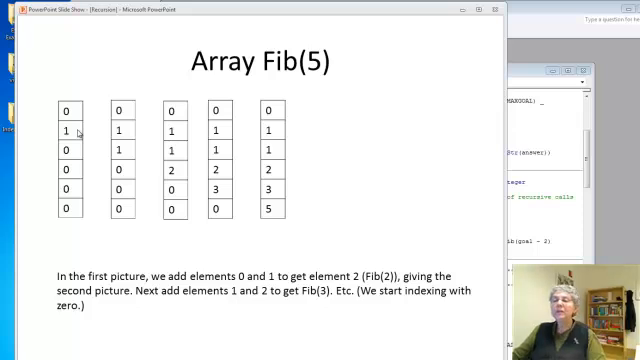
{"action": "mouse_move", "coordinate": [74, 155]}
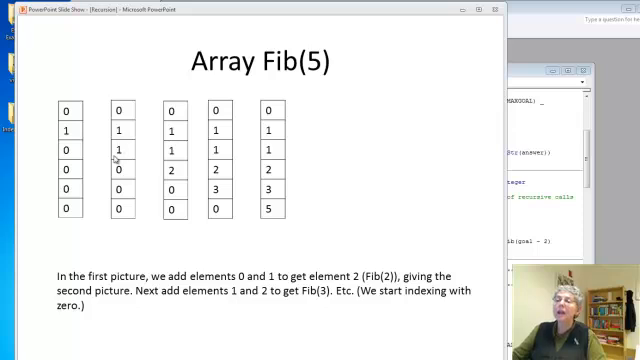
{"action": "mouse_move", "coordinate": [122, 157]}
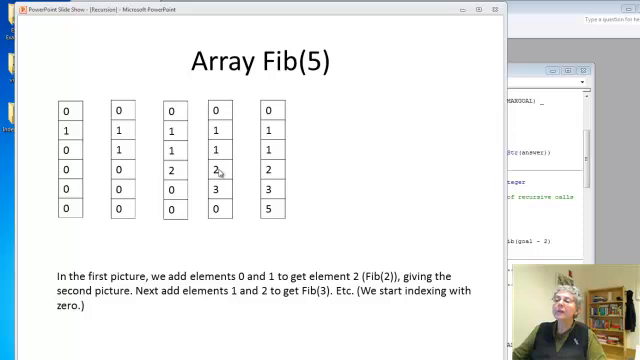
{"action": "mouse_move", "coordinate": [293, 167]}
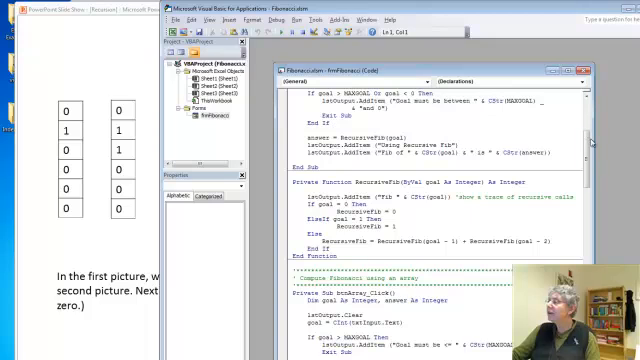
- Scroll the form code down to btnArray_Click and the ArrayFib function
{"action": "scroll", "scroll_direction": "down", "scroll_amount": 3}
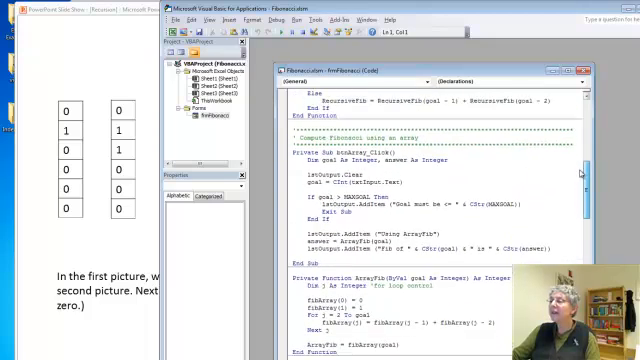
{"action": "scroll", "scroll_direction": "down", "scroll_amount": 3}
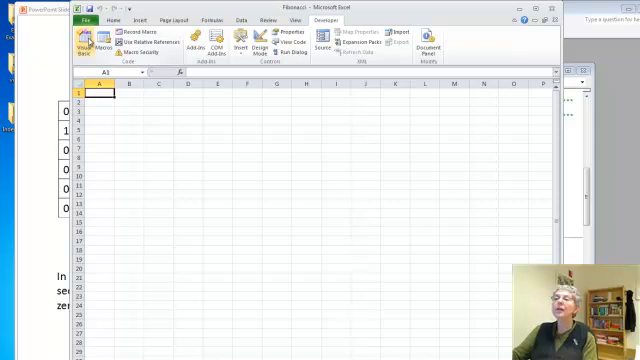
- Run Workbook_Open and compute Fib of 5, 20, then a larger number with Array
{"action": "left_click", "coordinate": [100, 47]}
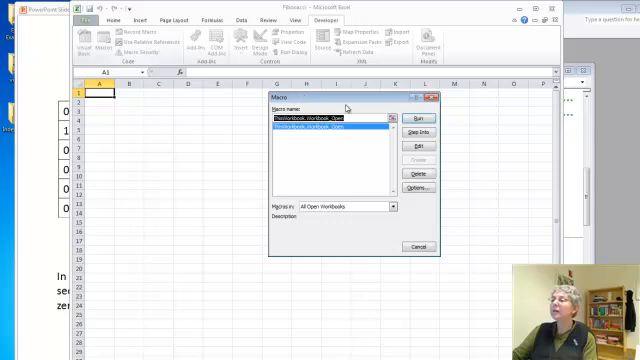
{"action": "left_click", "coordinate": [409, 118]}
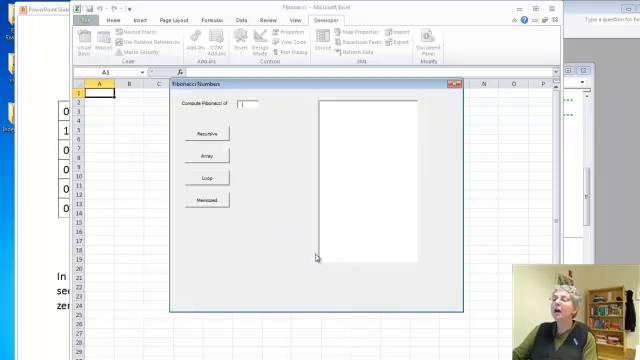
{"action": "type", "text": "6"}
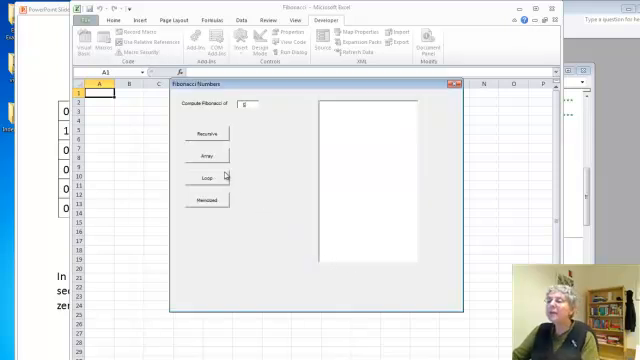
{"action": "left_click", "coordinate": [205, 156]}
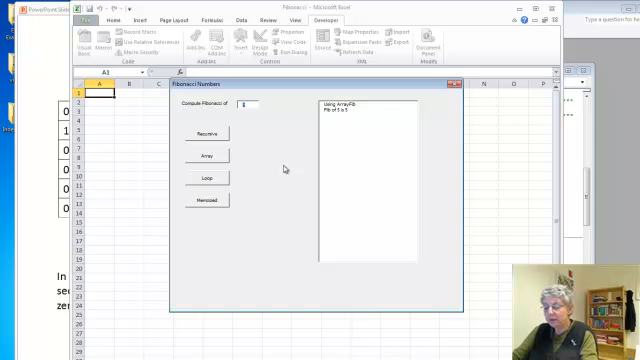
{"action": "left_click", "coordinate": [205, 160]}
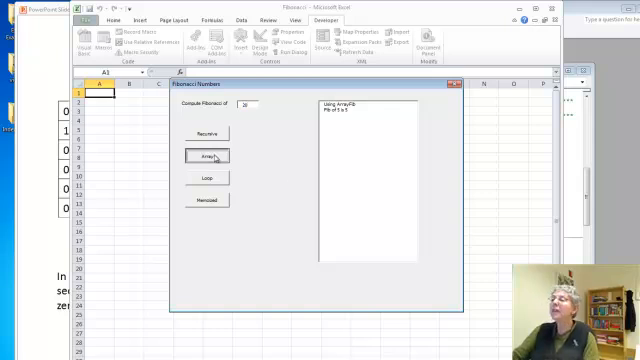
{"action": "left_click", "coordinate": [207, 155]}
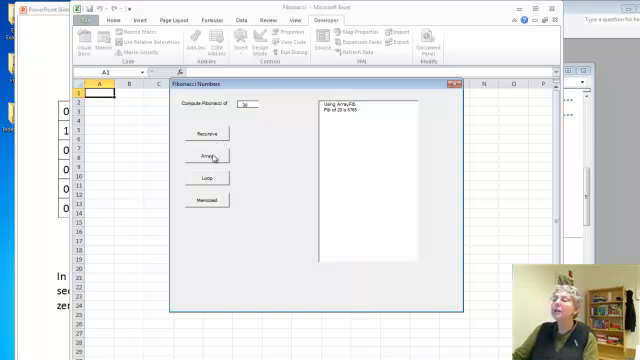
{"action": "left_click", "coordinate": [205, 158]}
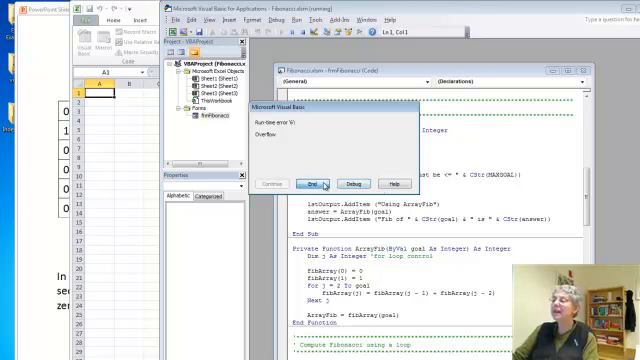
- End the macro from the 'Run-time error 6: Overflow' dialog
{"action": "left_click", "coordinate": [311, 187]}
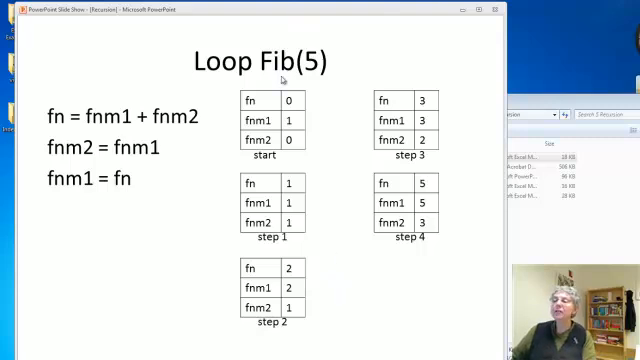
{"action": "mouse_move", "coordinate": [162, 140]}
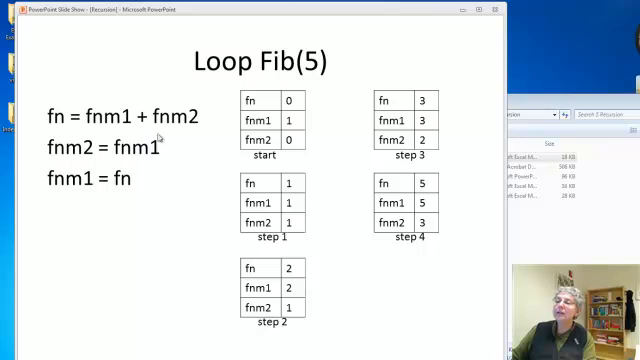
{"action": "mouse_move", "coordinate": [303, 104]}
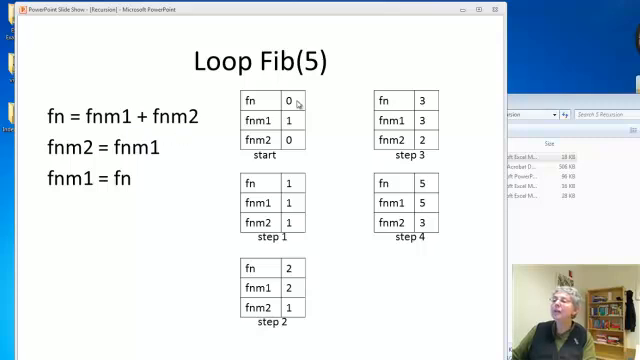
{"action": "mouse_move", "coordinate": [305, 128]}
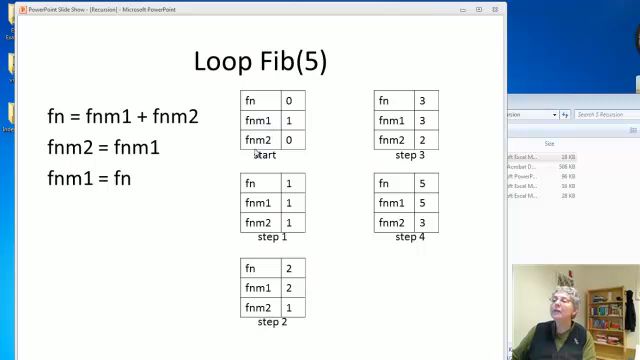
{"action": "mouse_move", "coordinate": [303, 118]}
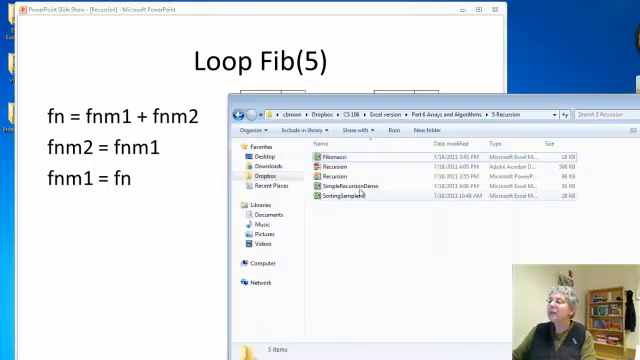
- Open Fibonacci.xlsm, compute Fib of 5 and 20 (6765) with Loop, then close the form
{"action": "double_click", "coordinate": [352, 159]}
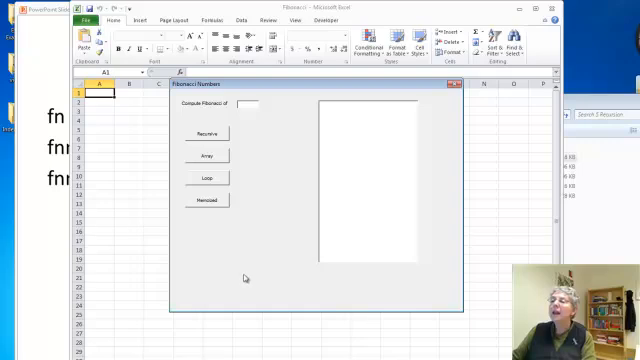
{"action": "type", "text": "6"}
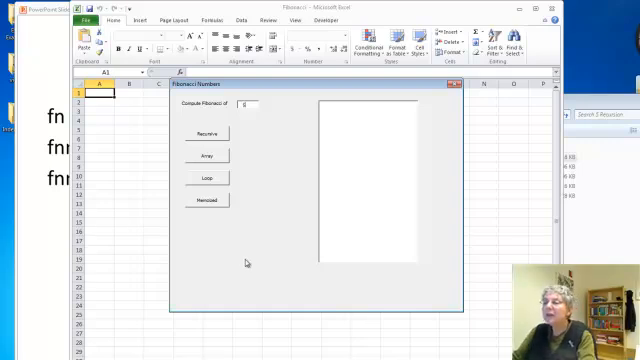
{"action": "left_click", "coordinate": [144, 178]}
{"action": "type", "text": "20"}
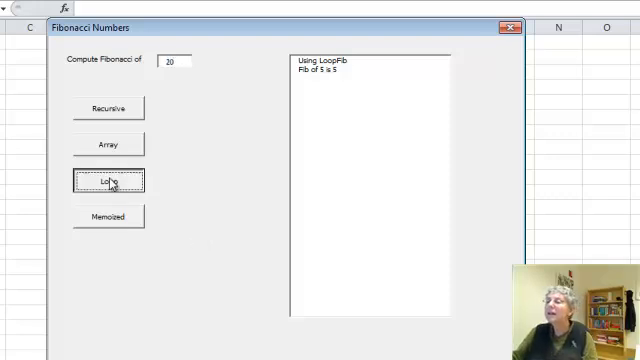
{"action": "left_click", "coordinate": [108, 180]}
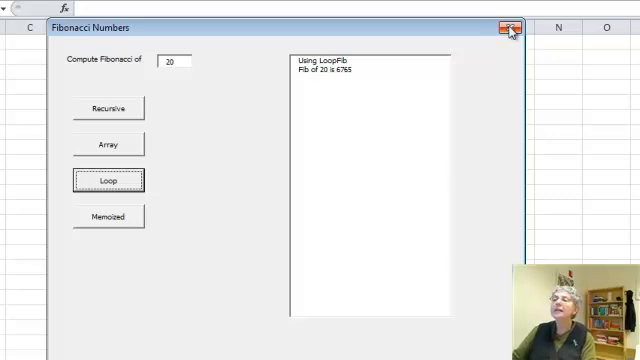
{"action": "left_click", "coordinate": [508, 28]}
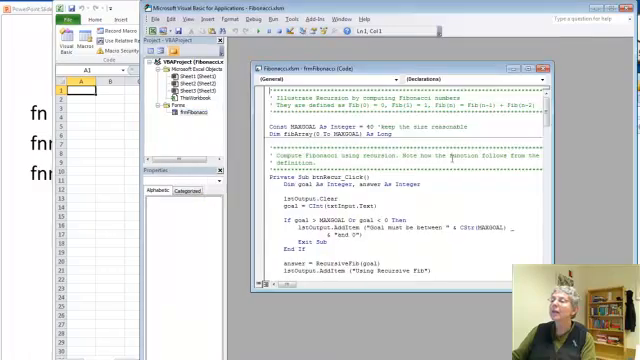
- Scroll the frmFibonacci code to btnLoop_Click and LoopFib with its fnm1/fnm2 loop
{"action": "left_click", "coordinate": [520, 9]}
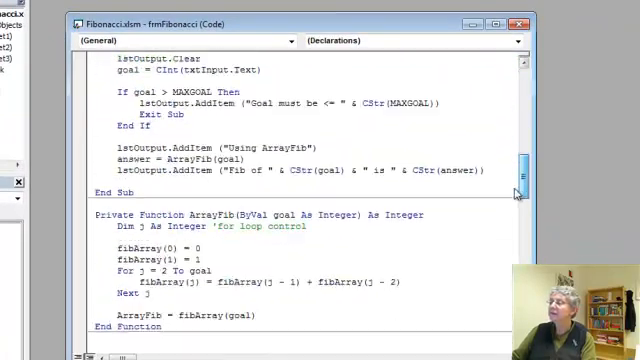
{"action": "scroll", "scroll_direction": "up", "scroll_amount": 3}
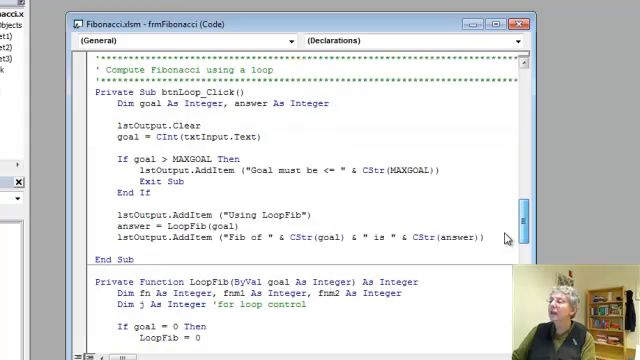
{"action": "scroll", "scroll_direction": "down", "scroll_amount": 3}
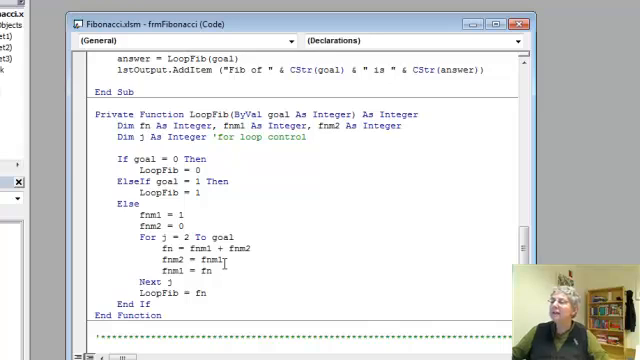
{"action": "mouse_move", "coordinate": [316, 271]}
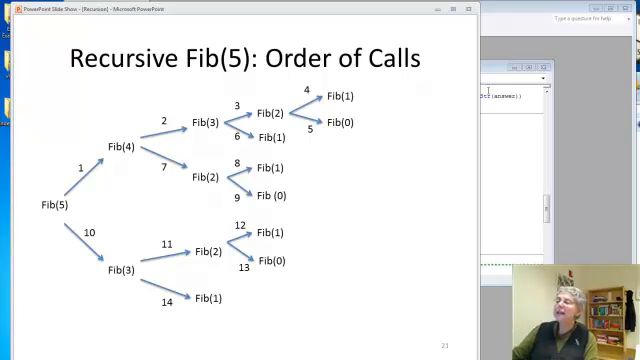
{"action": "mouse_move", "coordinate": [334, 238]}
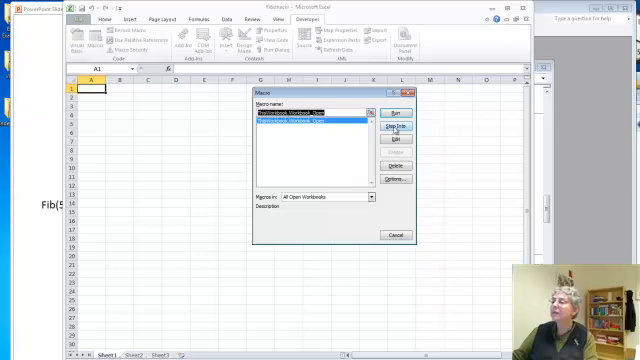
- Run the form macro and compute Fib of 5 with Memoized, Recursive, then Memoized again
{"action": "left_click", "coordinate": [396, 110]}
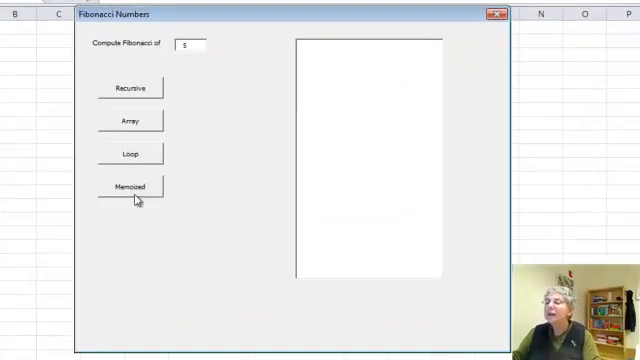
{"action": "left_click", "coordinate": [128, 186]}
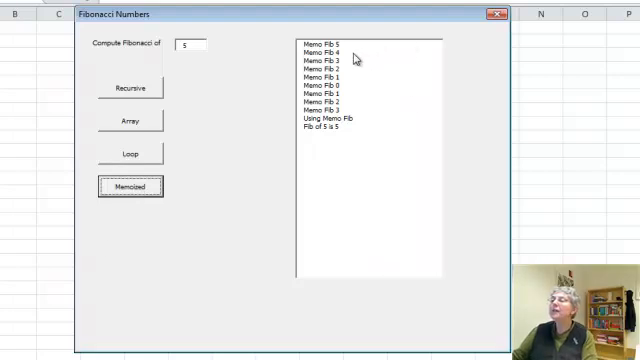
{"action": "mouse_move", "coordinate": [68, 93]}
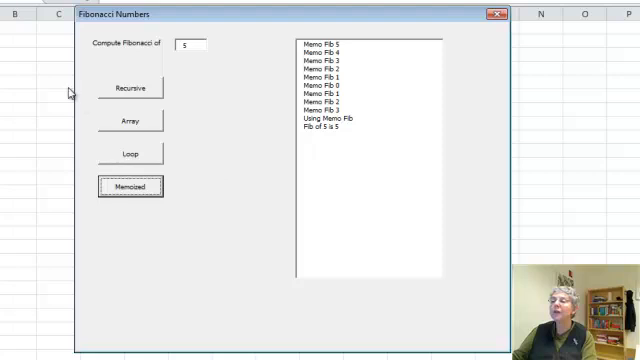
{"action": "mouse_move", "coordinate": [126, 89]}
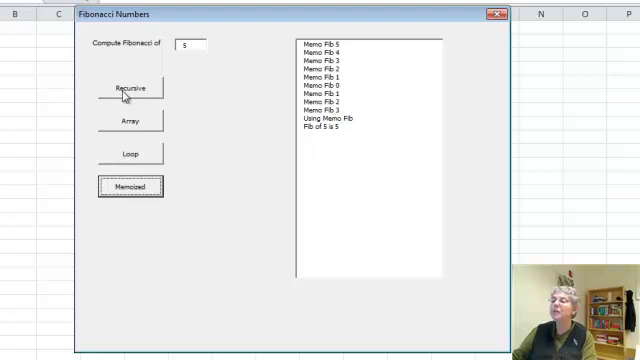
{"action": "left_click", "coordinate": [128, 88]}
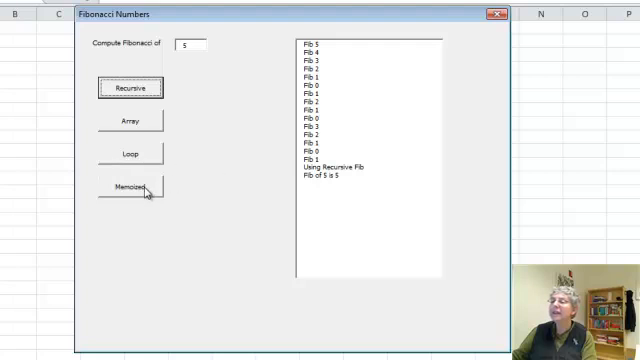
{"action": "left_click", "coordinate": [128, 186]}
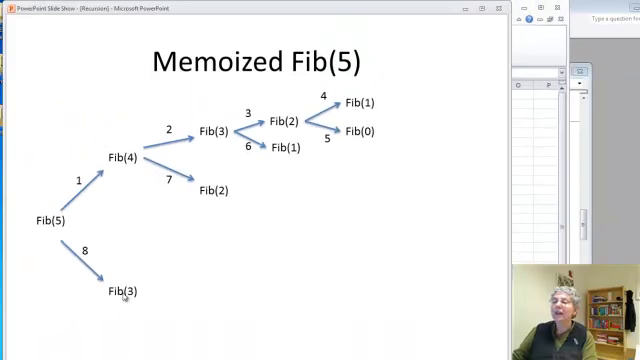
{"action": "mouse_move", "coordinate": [481, 286]}
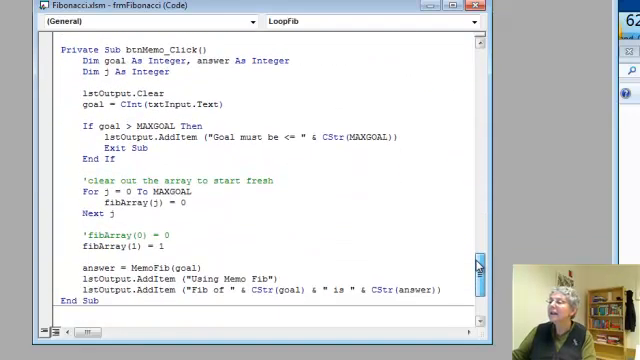
- Scroll through btnMemo_Click to the end of MemoFib, which returns fibArray(goal)
{"action": "scroll", "scroll_direction": "down", "scroll_amount": 3}
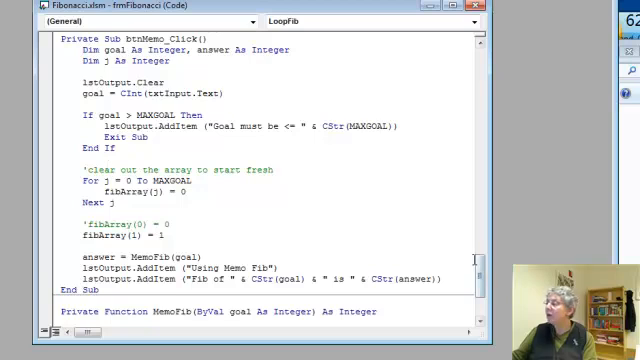
{"action": "scroll", "scroll_direction": "down", "scroll_amount": 3}
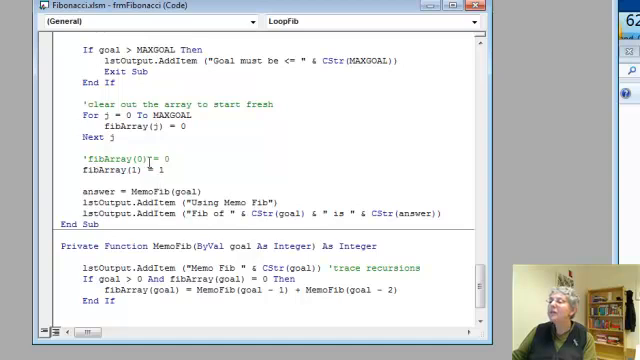
{"action": "mouse_move", "coordinate": [190, 160]}
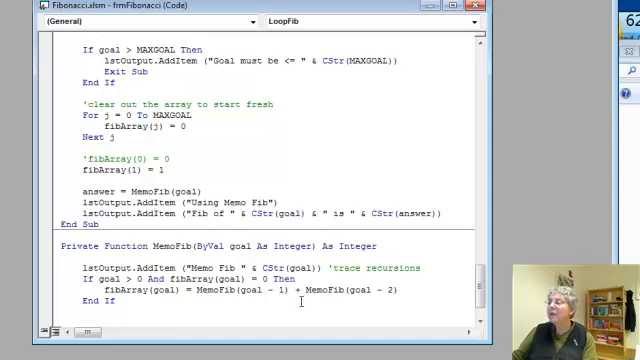
{"action": "scroll", "scroll_direction": "down", "scroll_amount": 3}
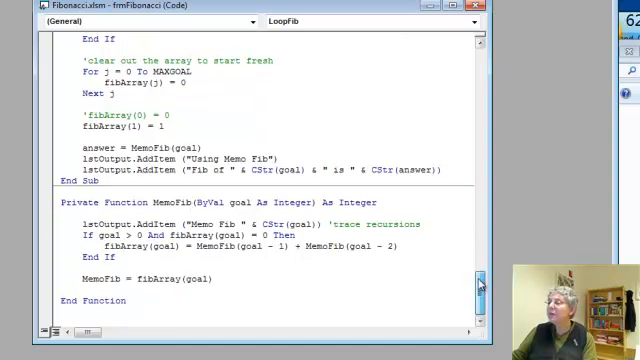